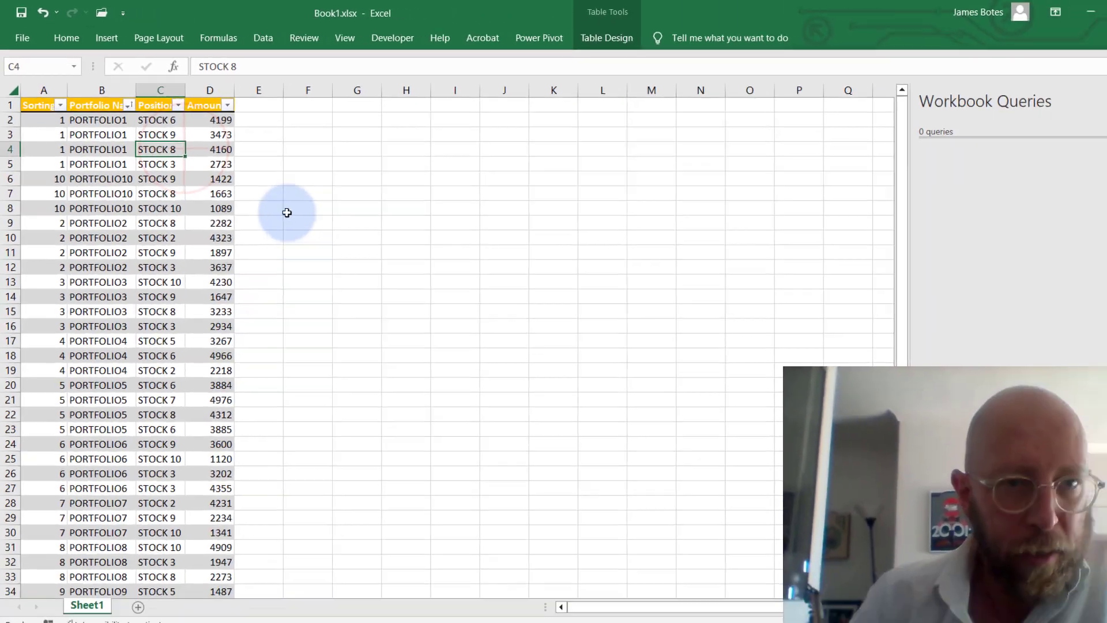
# Load the portfolio stock table into Power Query Editor as query Table1 via Data > From Table
pyautogui.click(263, 37)
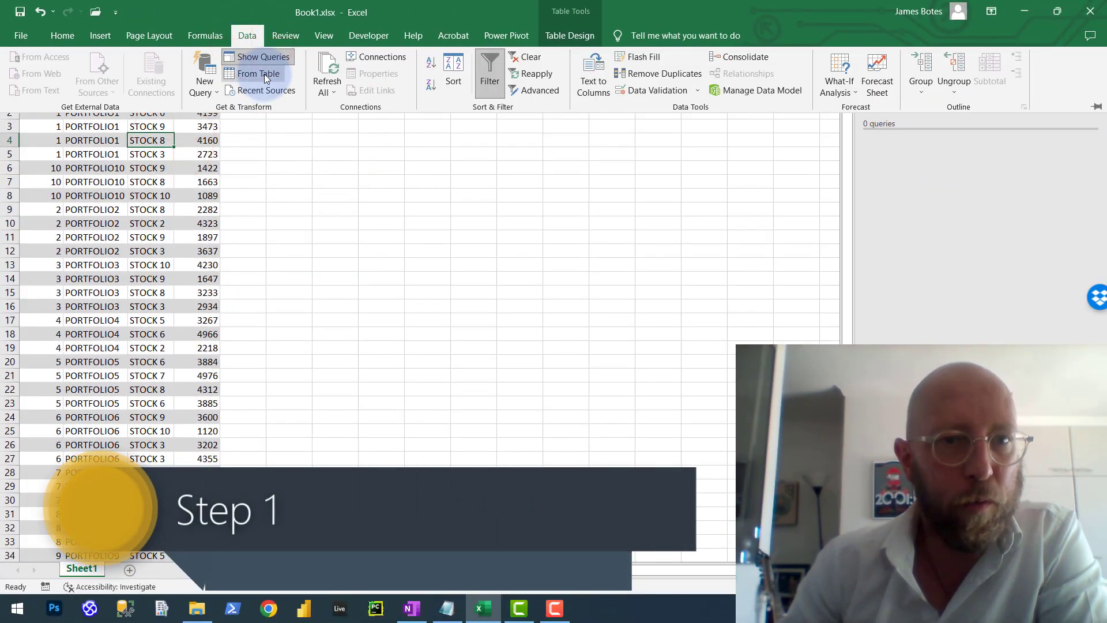
pyautogui.click(259, 74)
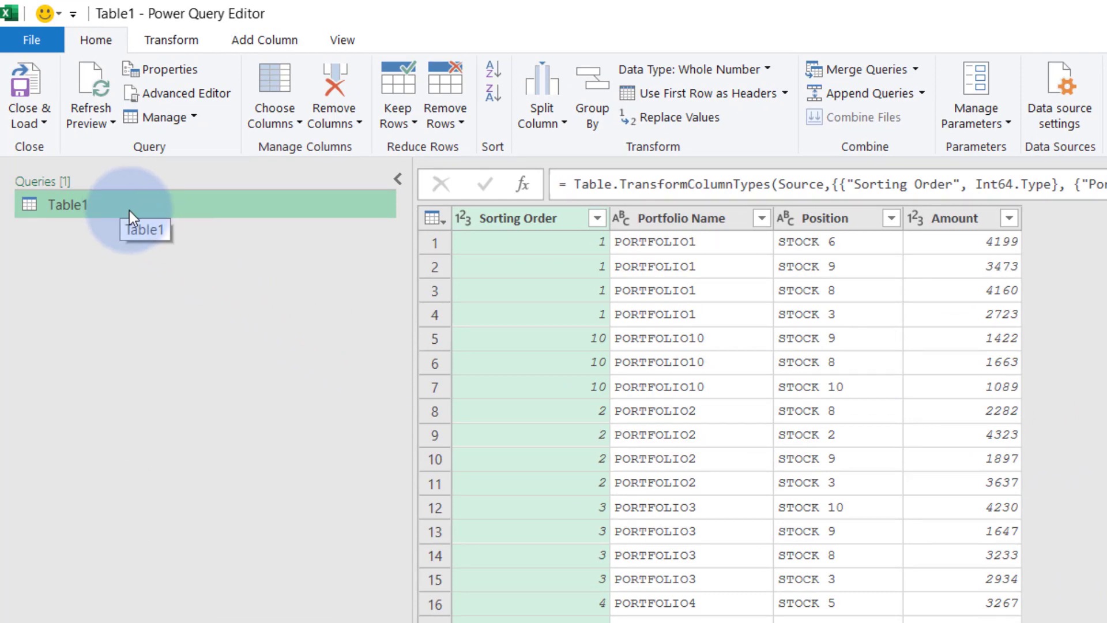
pyautogui.moveTo(579, 327)
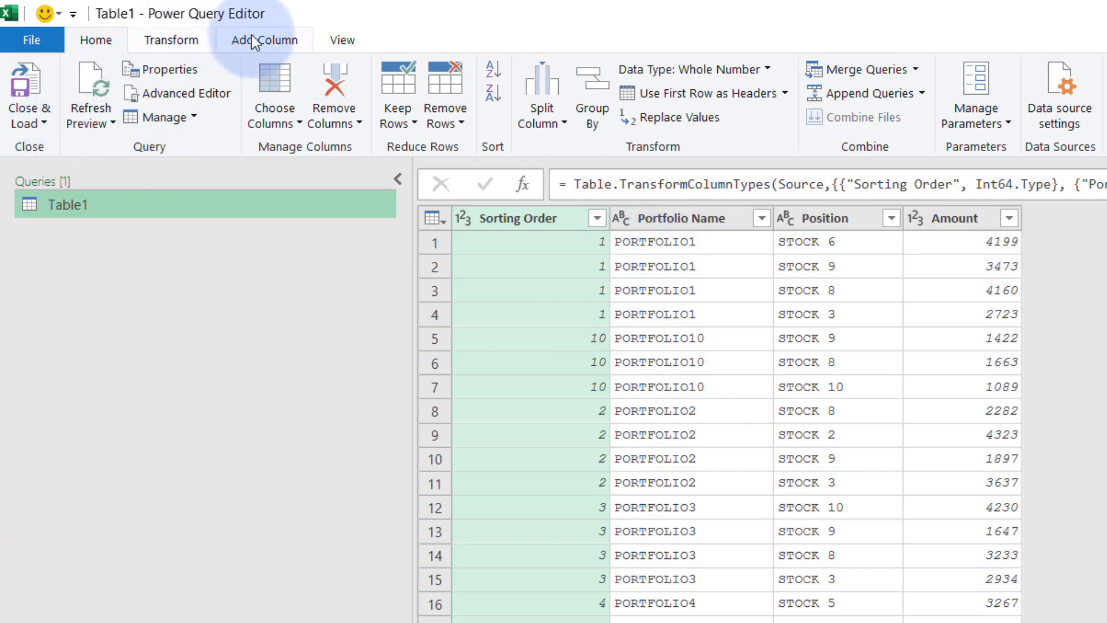
# Open the Group By dialog for Table1 from the Home tab
pyautogui.click(171, 40)
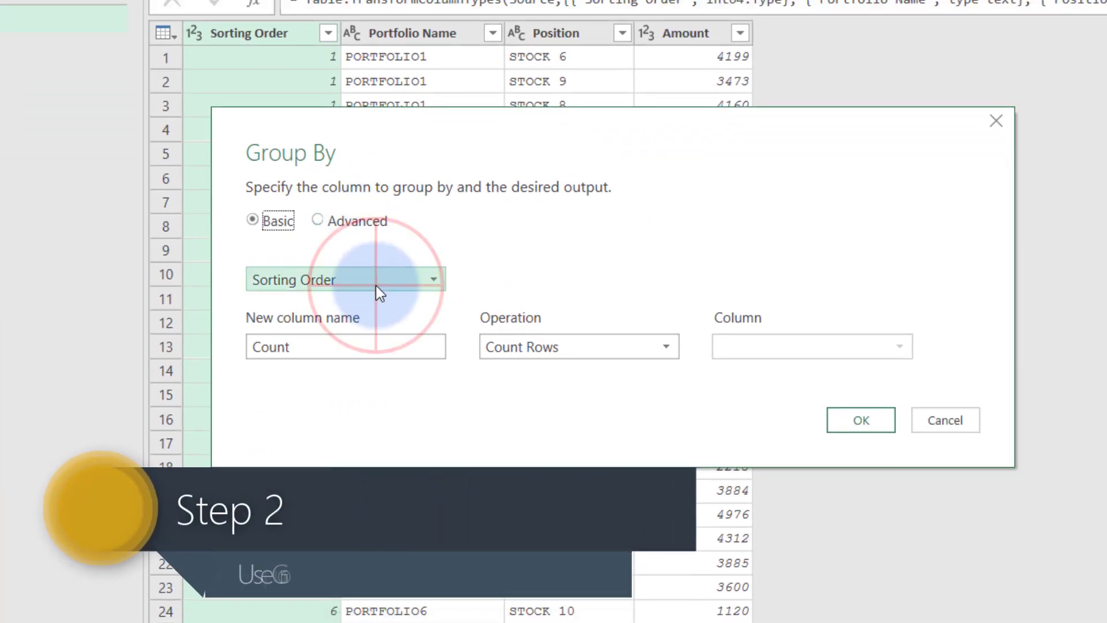
# Group Table1 by Portfolio Name with a Sum of Position as the Count column
pyautogui.click(346, 280)
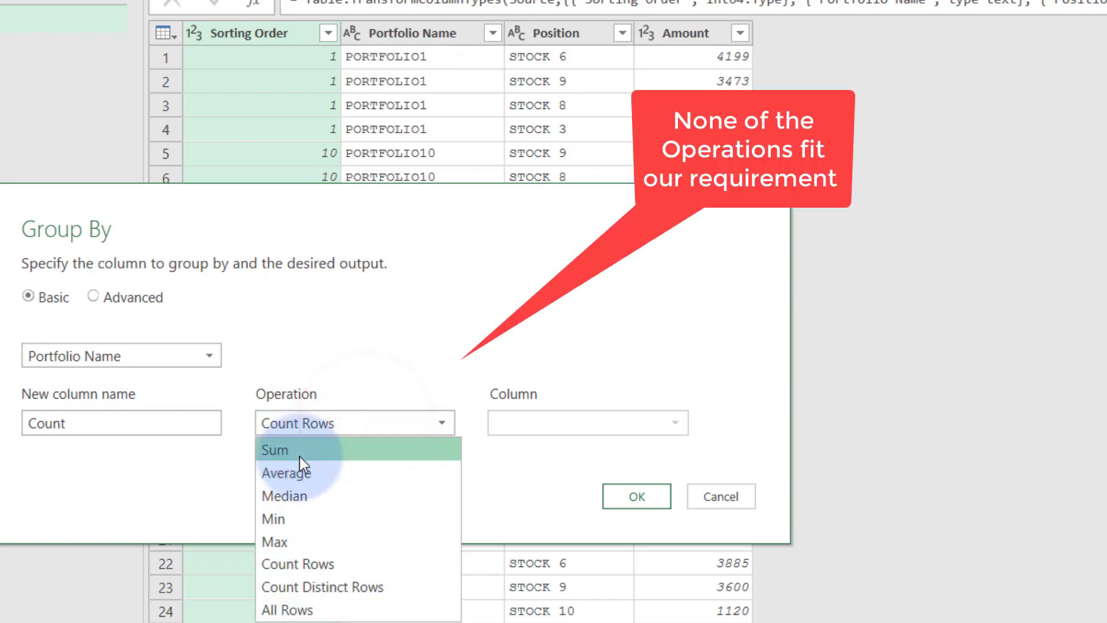
pyautogui.click(274, 450)
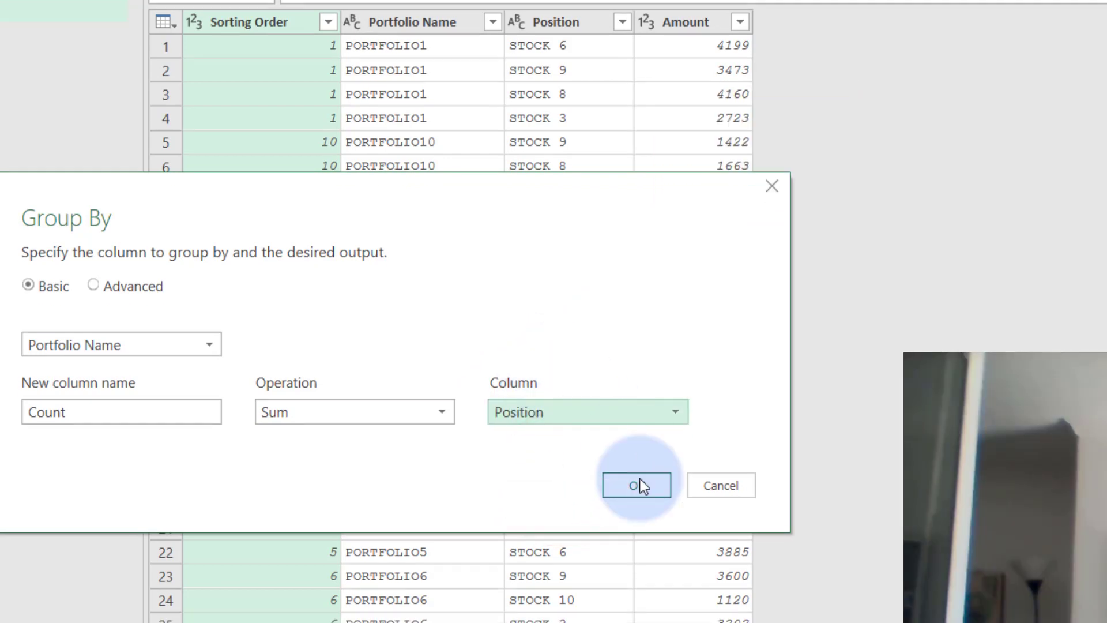
pyautogui.click(635, 485)
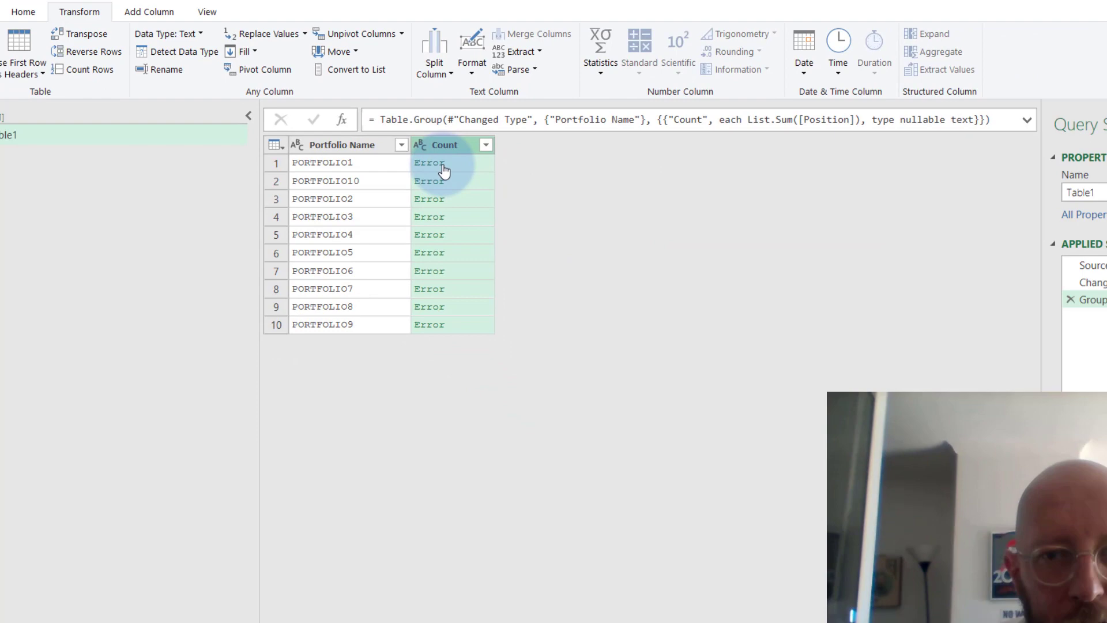
# Inspect the Error values in Count, then open Table1's code in Advanced Editor
pyautogui.click(429, 161)
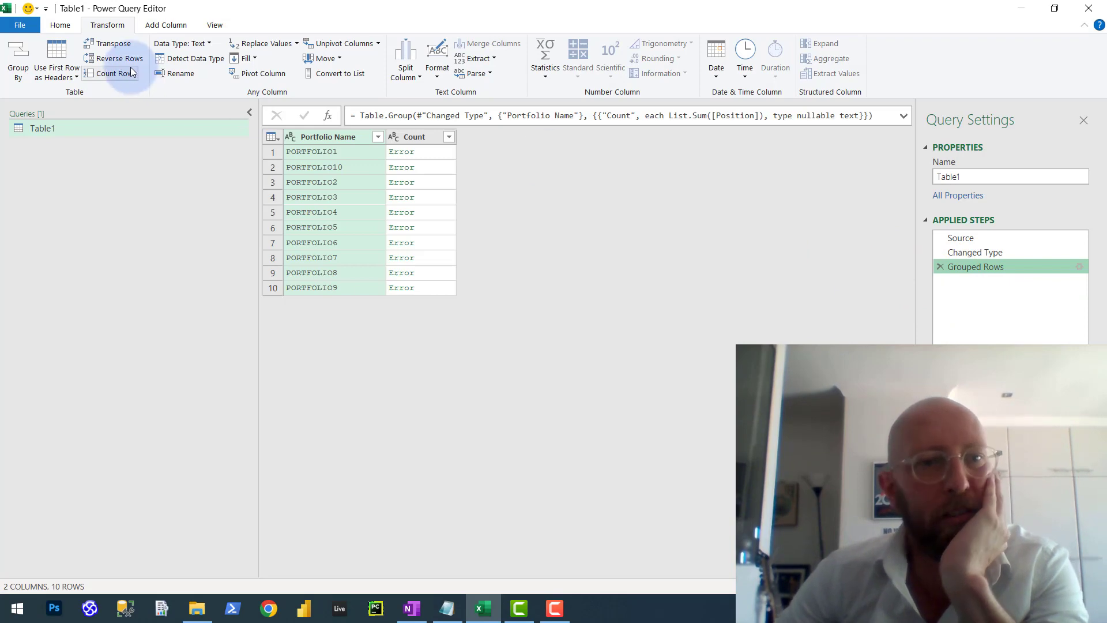
pyautogui.click(115, 58)
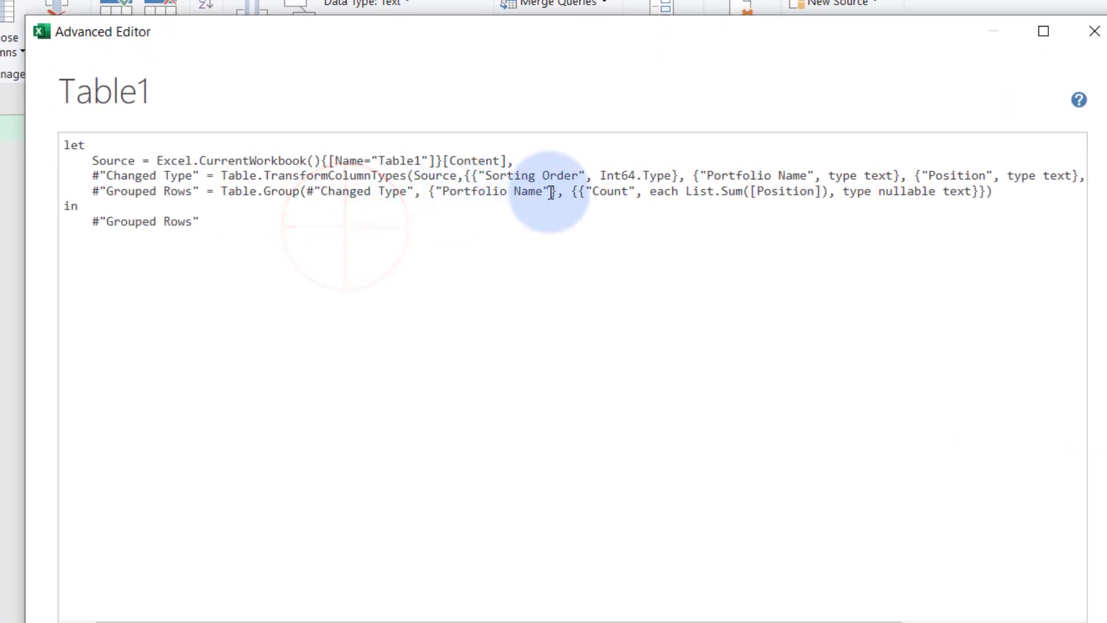
# Rename the grouped Count column to Stocks in the Grouped Rows code
pyautogui.doubleClick(611, 191)
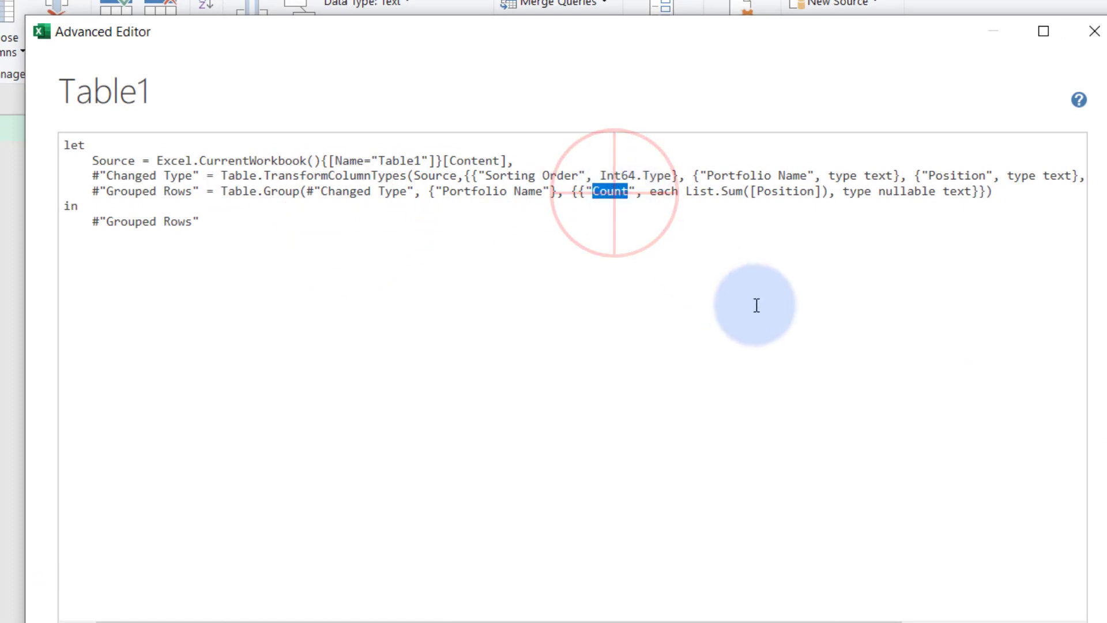
pyautogui.write('Stock')
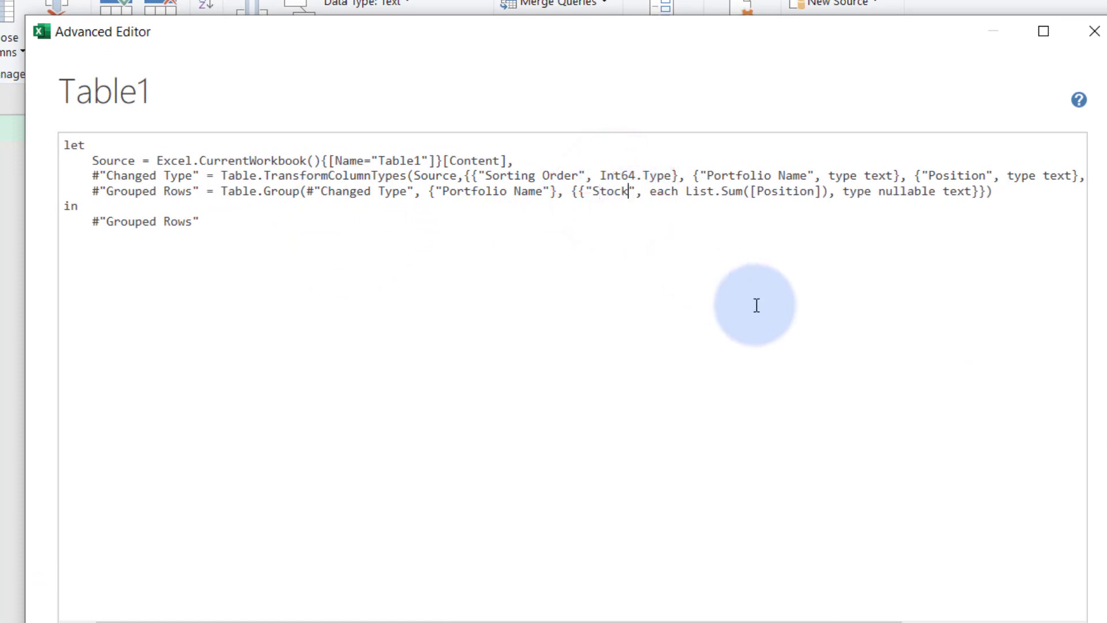
pyautogui.write('P')
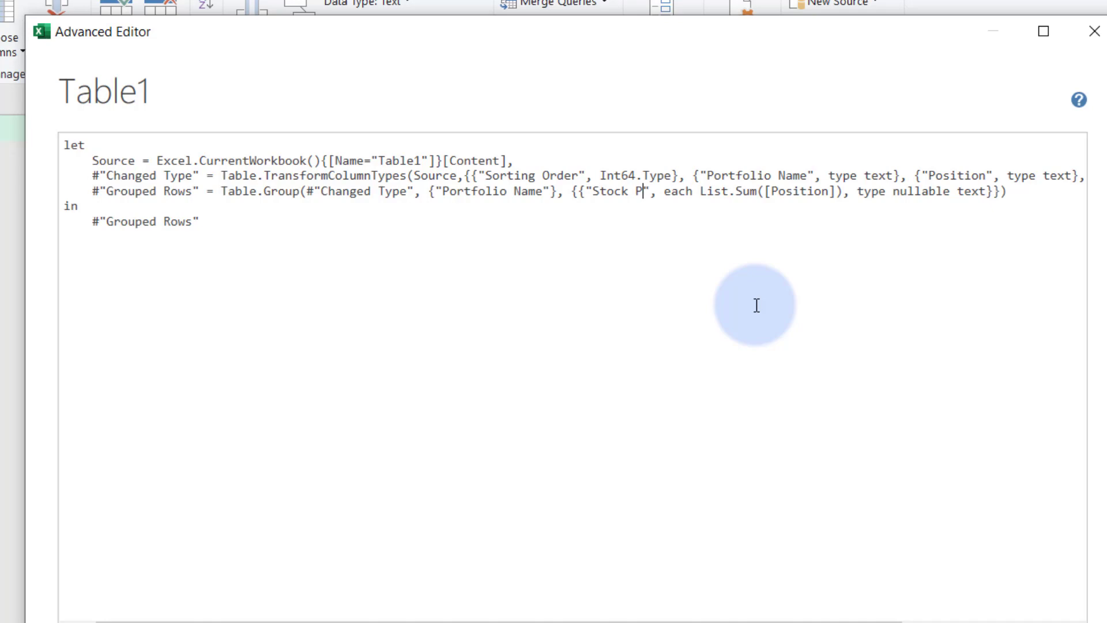
pyautogui.write('osition')
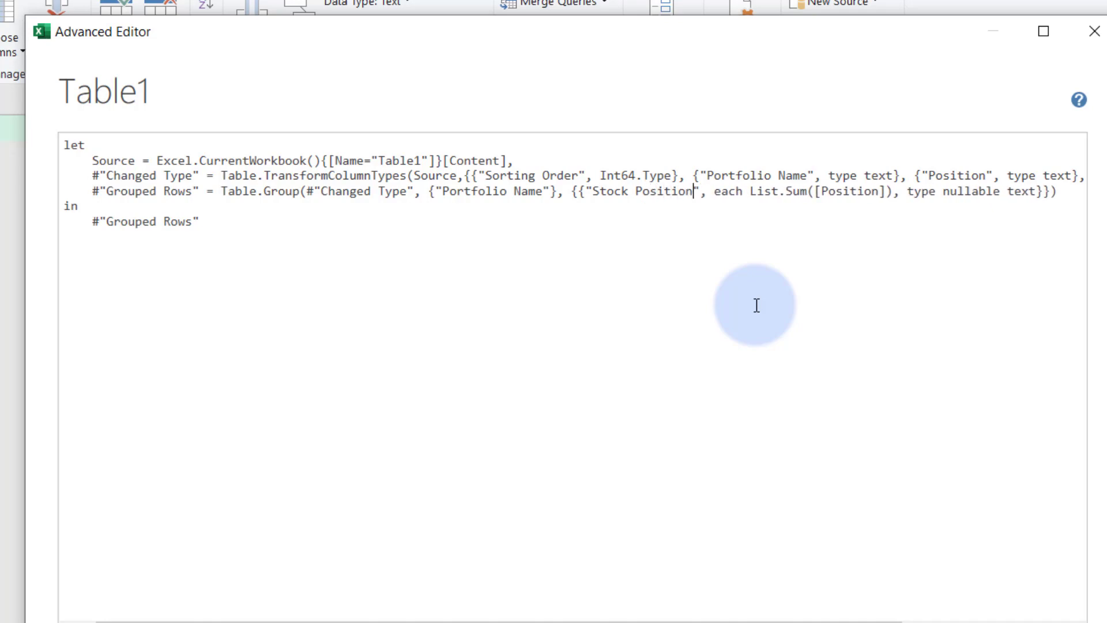
pyautogui.write('Stocks')
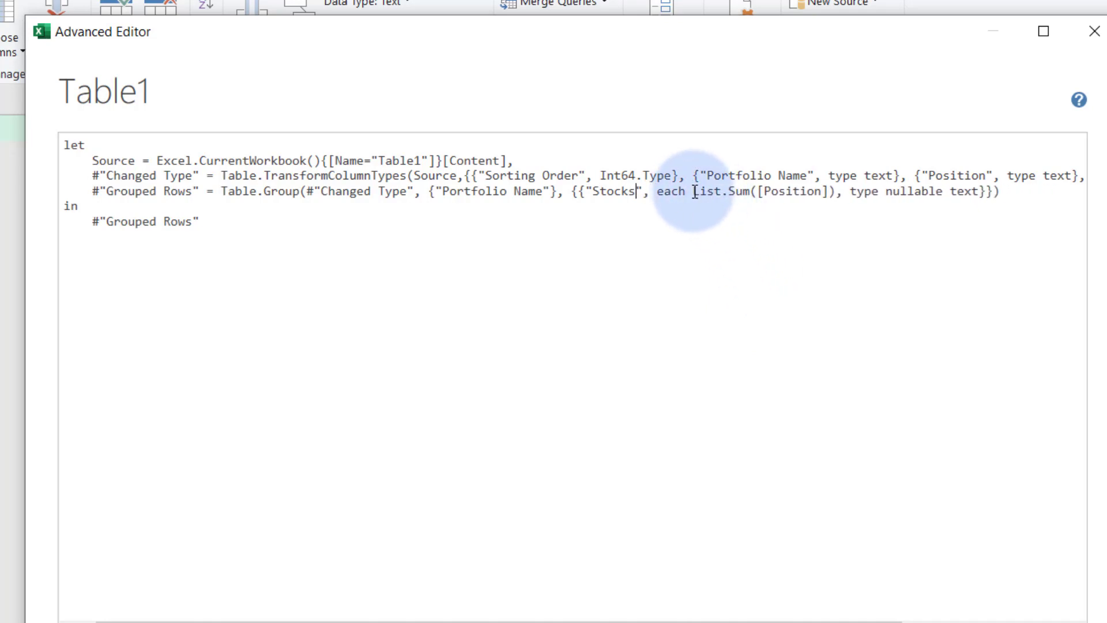
# Replace List.Sum with Text.Combine using a " ," delimiter
pyautogui.doubleClick(720, 192)
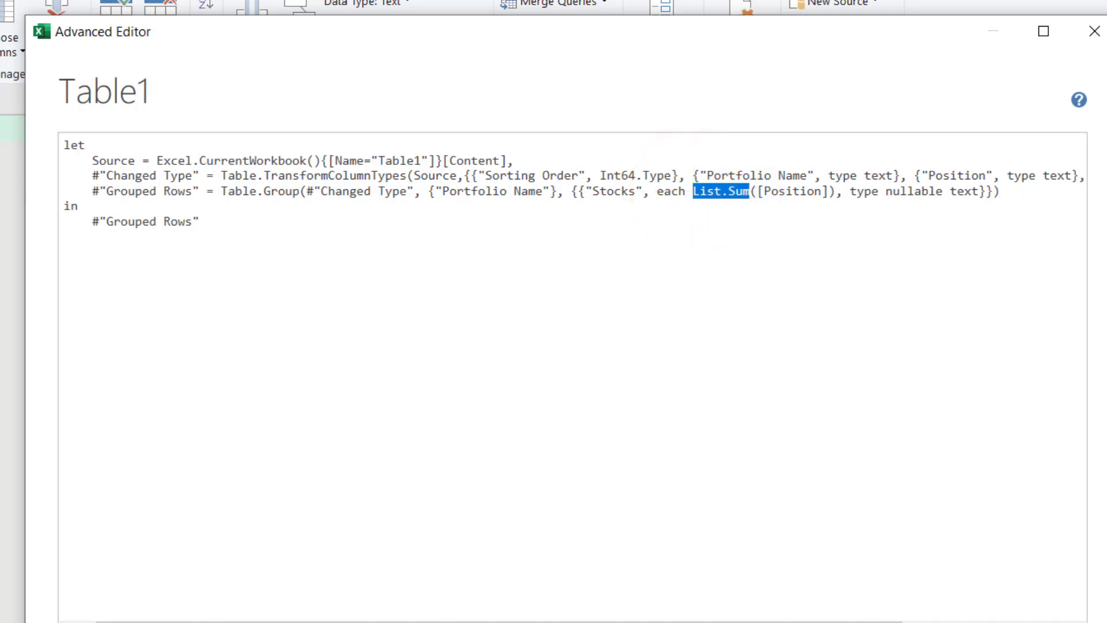
pyautogui.click(988, 374)
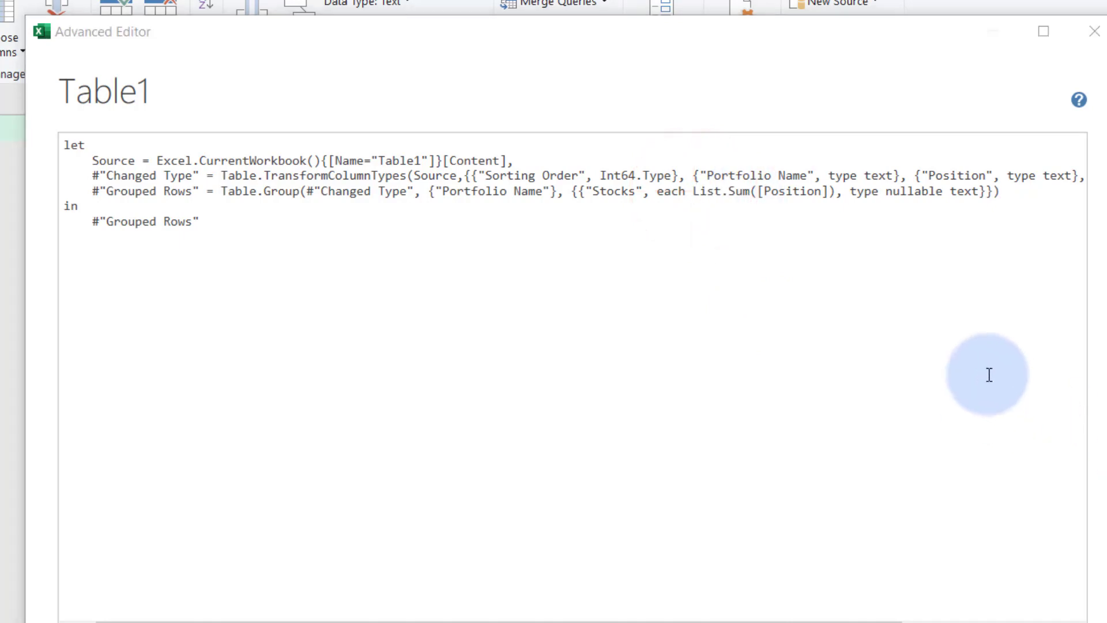
pyautogui.click(696, 191)
pyautogui.write('Tex')
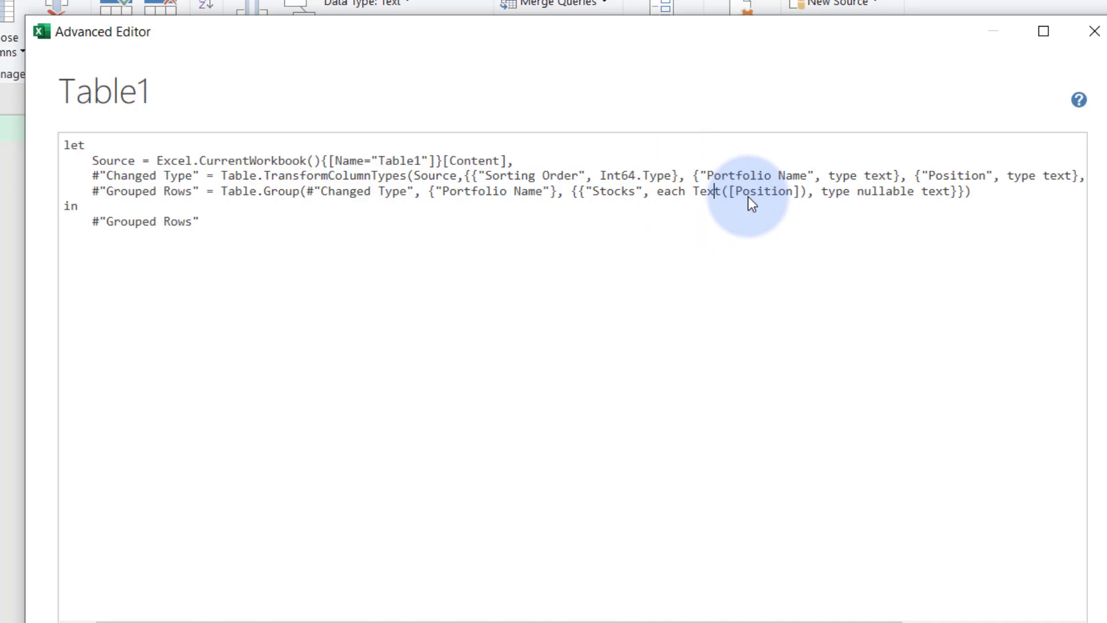
pyautogui.write('.C')
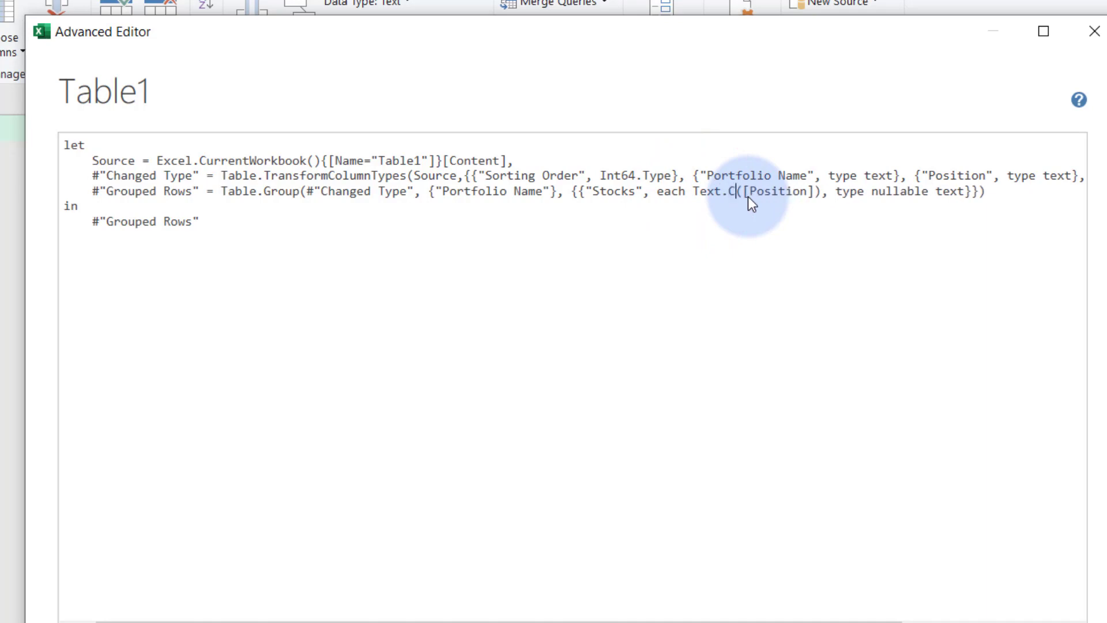
pyautogui.write('ombine')
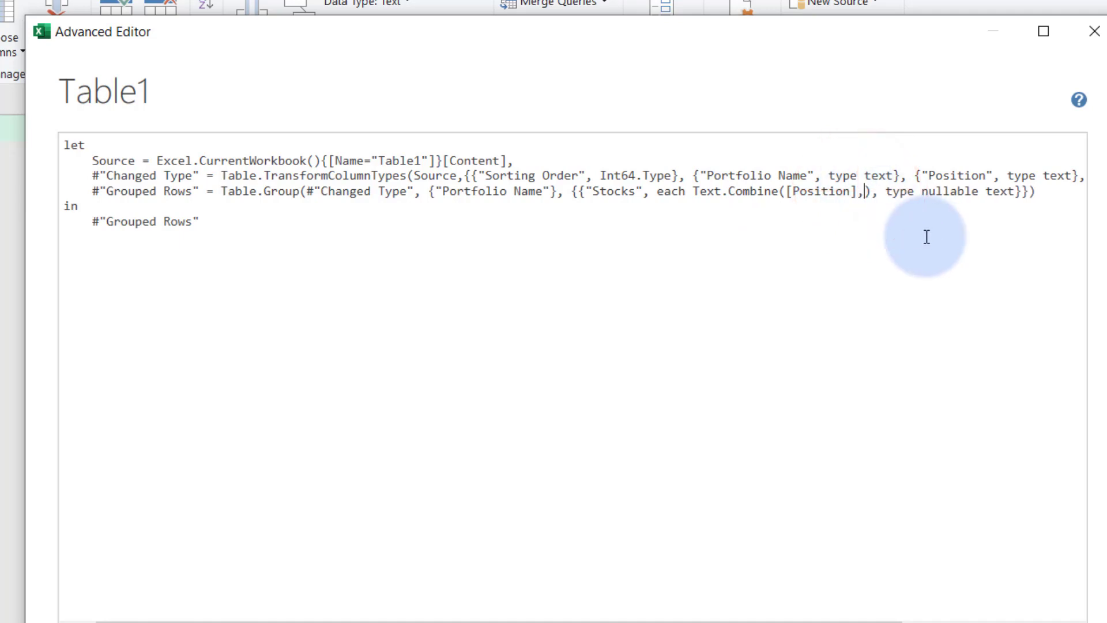
pyautogui.write('" ,"')
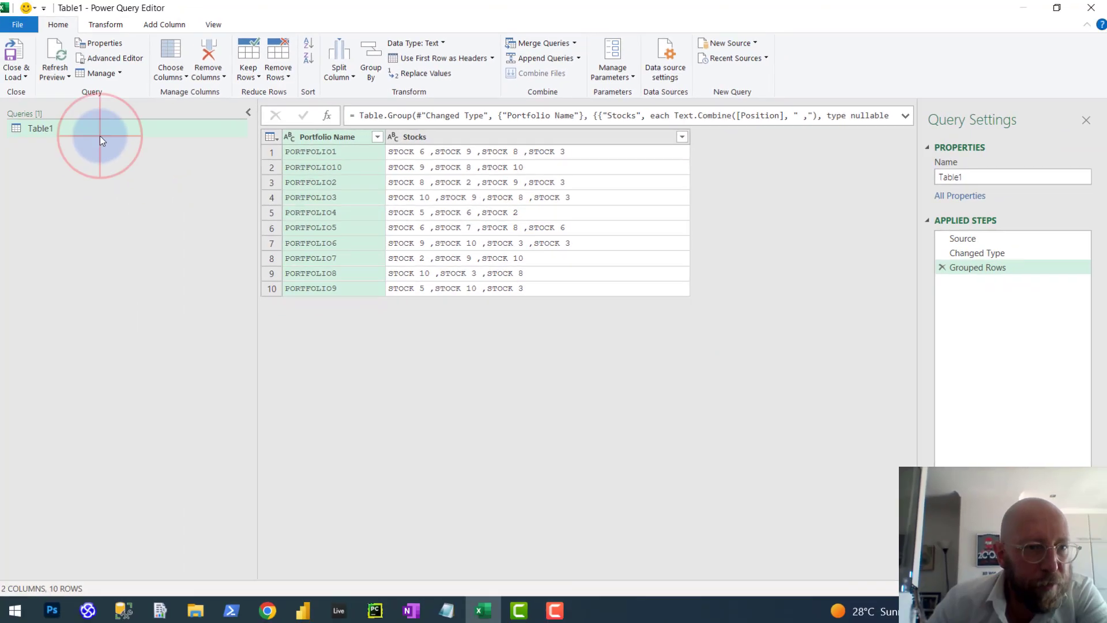
# Create a Table1 (2) query referencing Table1 and open its Group By dialog
pyautogui.rightClick(40, 128)
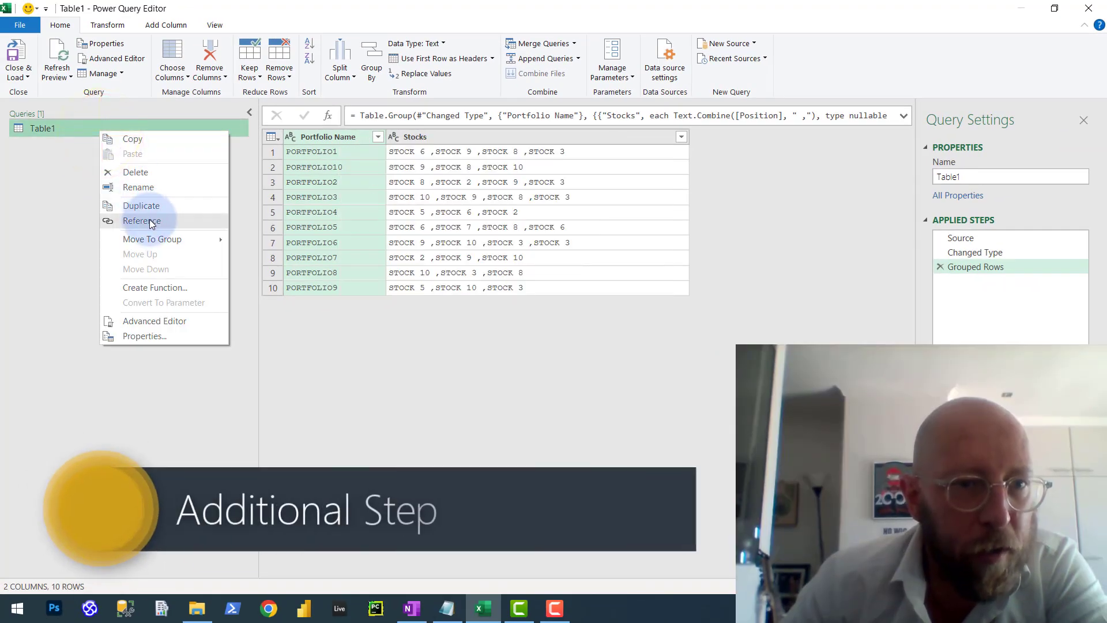
pyautogui.click(141, 205)
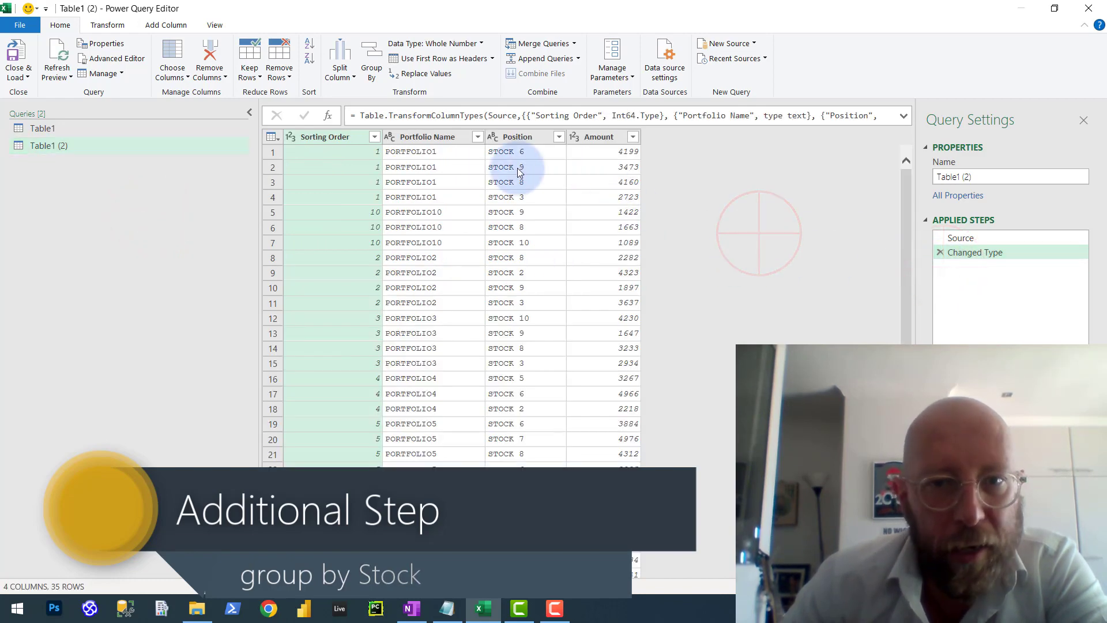
pyautogui.click(166, 24)
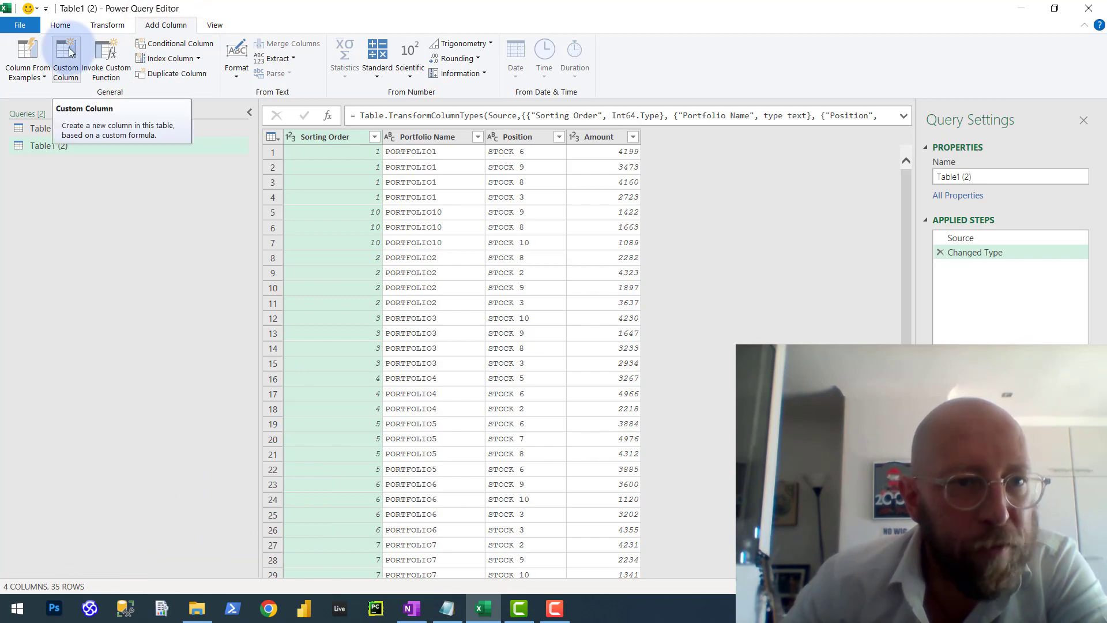
pyautogui.click(128, 30)
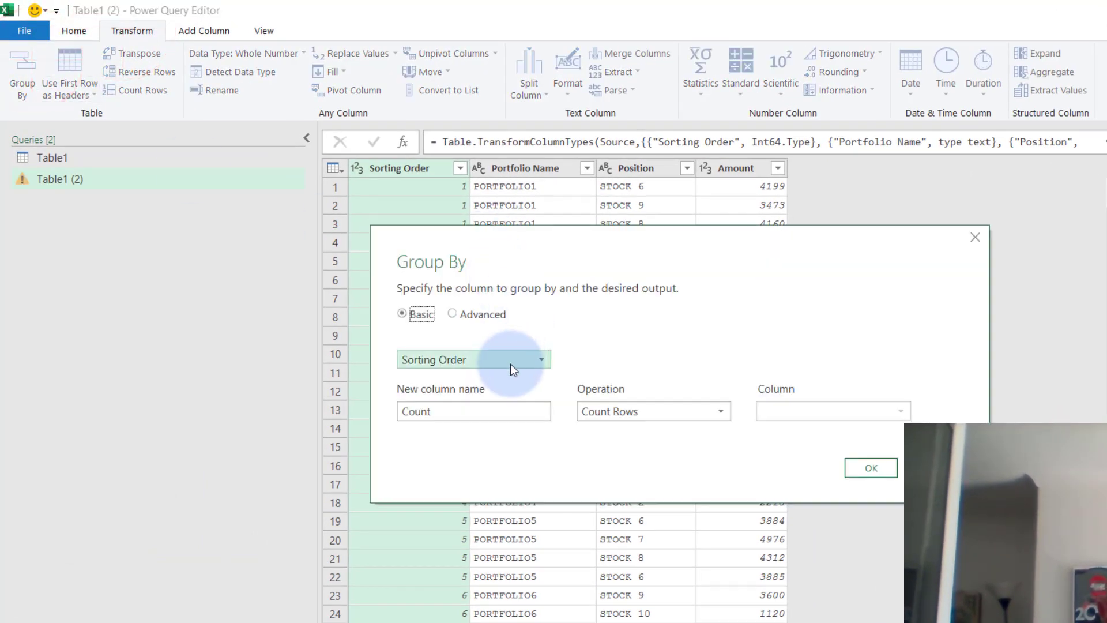
# Group Table1 (2) by Position and set the aggregation for the grouped rows
pyautogui.click(473, 359)
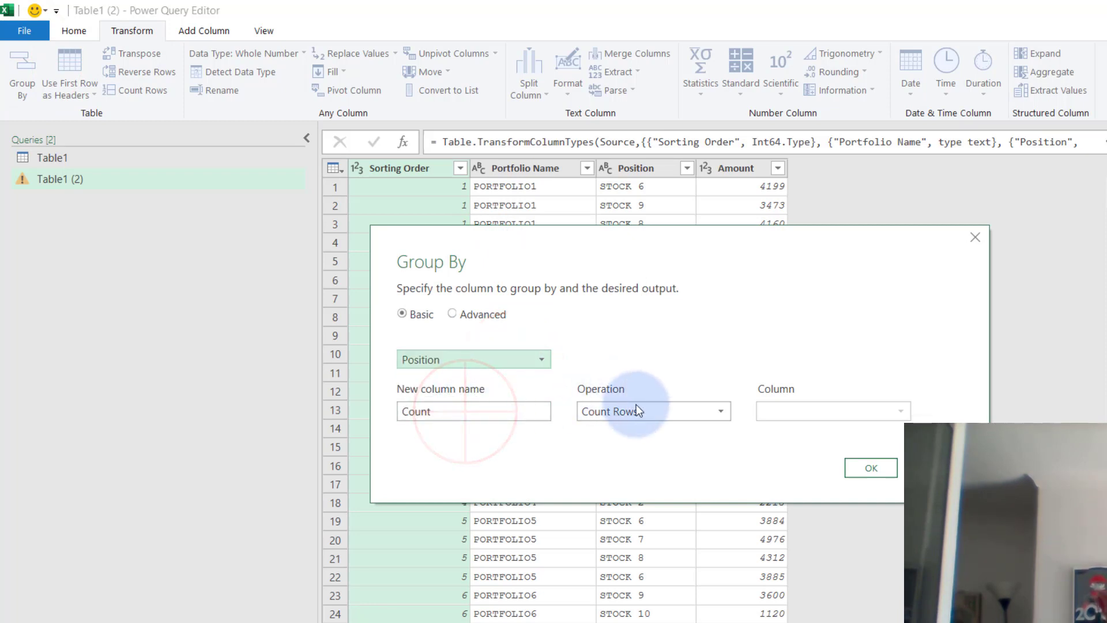
pyautogui.click(831, 411)
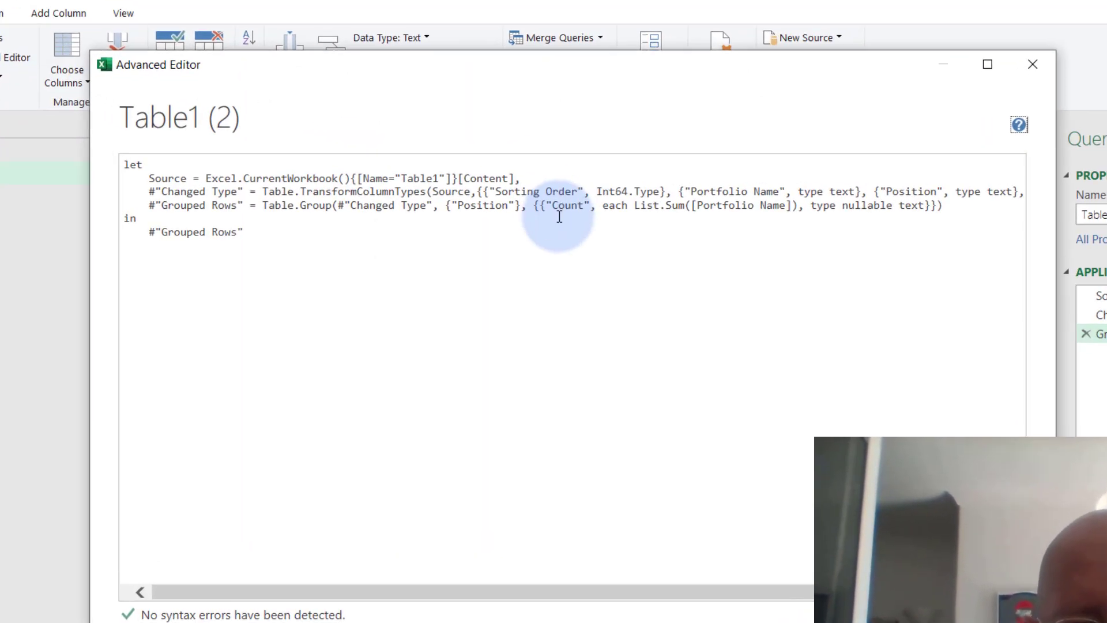
# Rename Count to Portfolios and replace List.Sum with Text.Combine using a "," delimiter
pyautogui.doubleClick(569, 205)
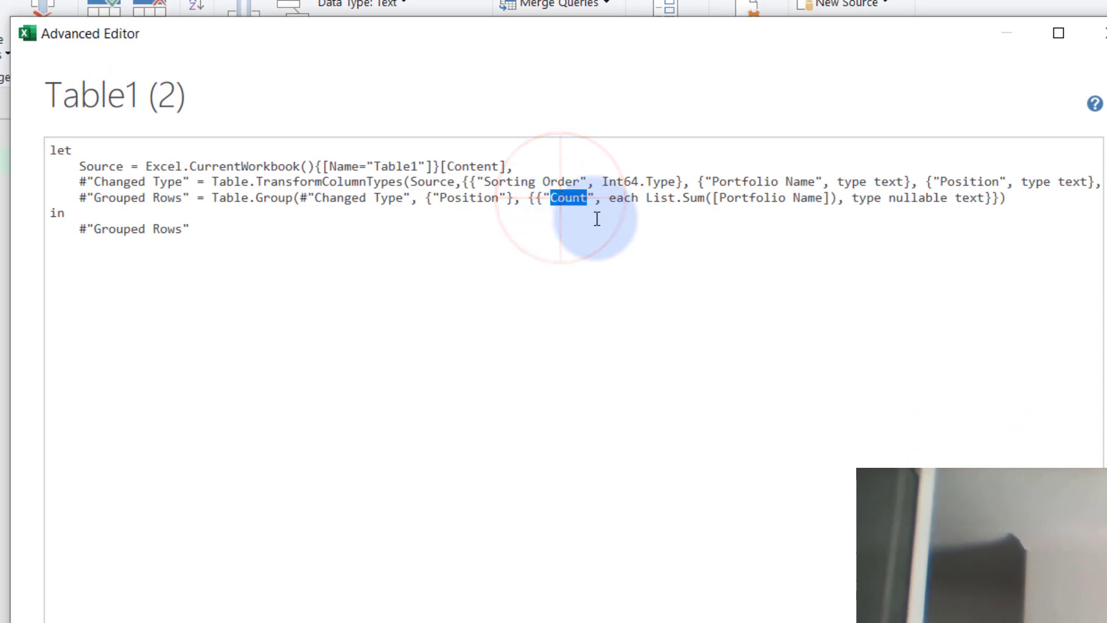
pyautogui.write('Portfolios')
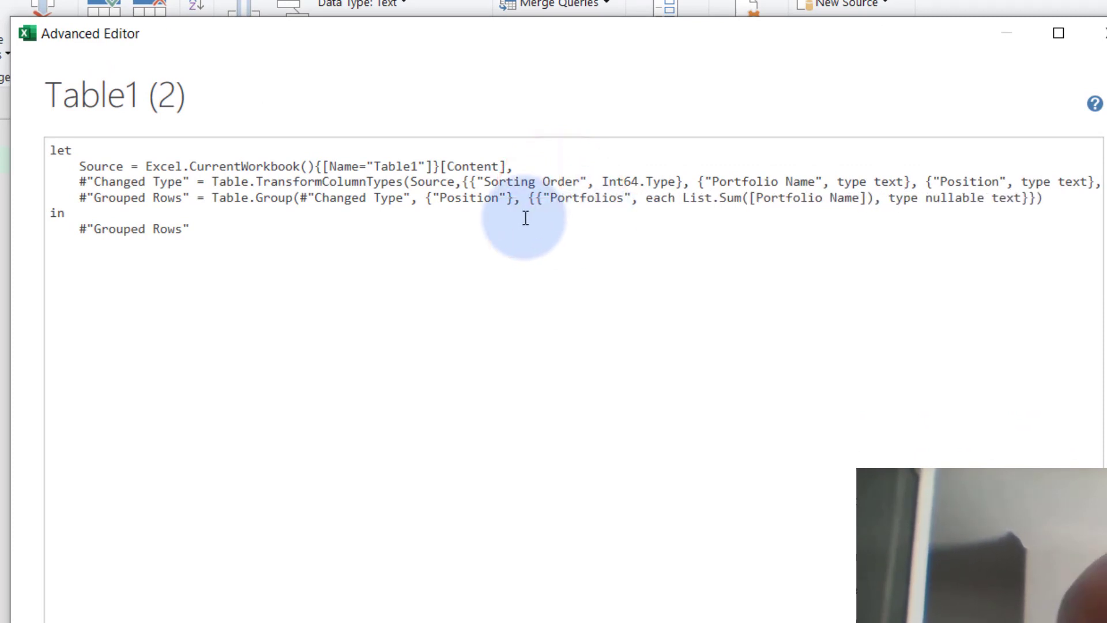
pyautogui.doubleClick(713, 198)
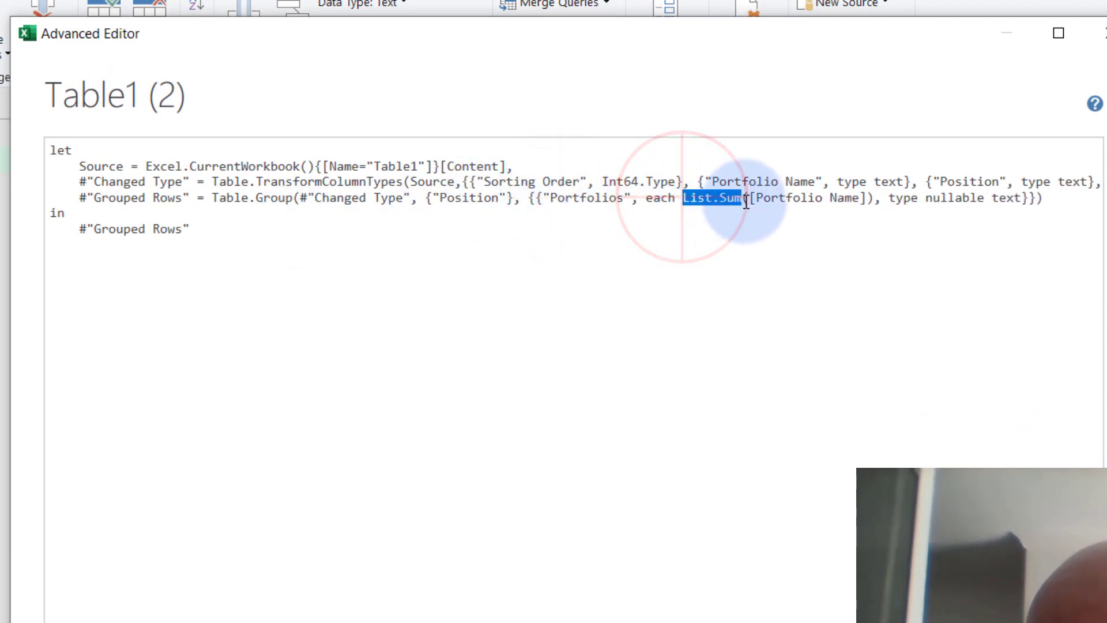
pyautogui.write('Text(')
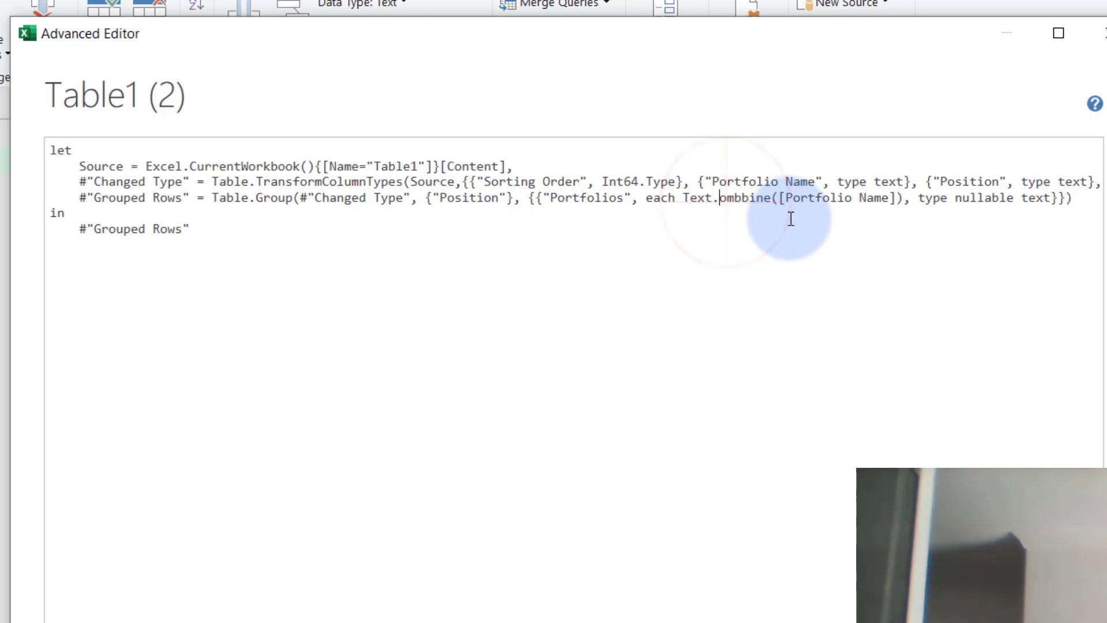
pyautogui.write('Combine')
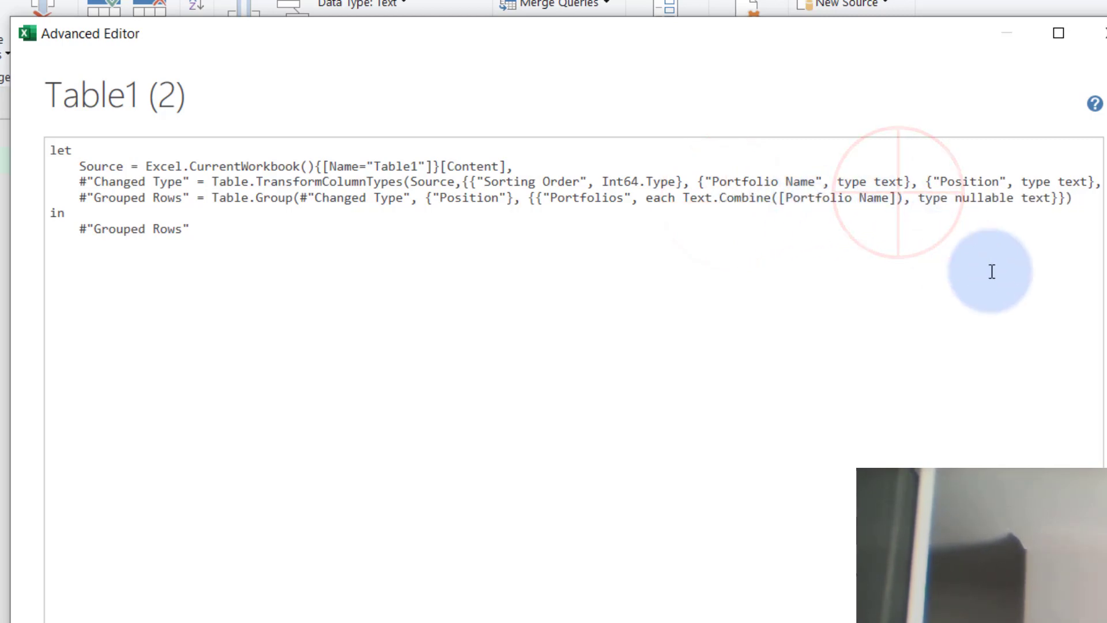
pyautogui.write(',"')
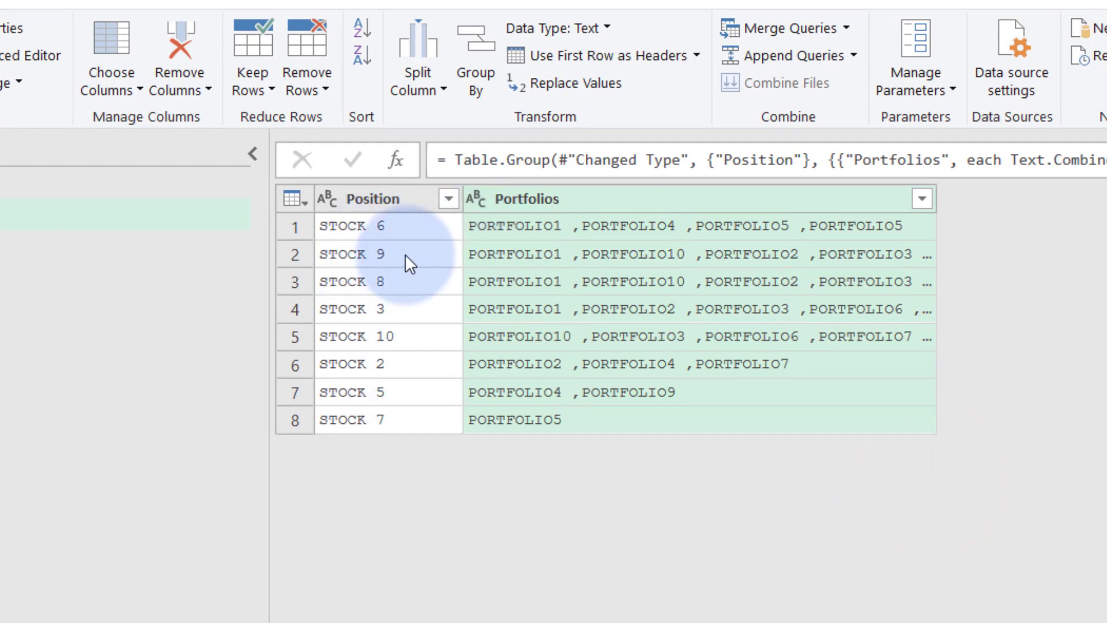
pyautogui.moveTo(332, 160)
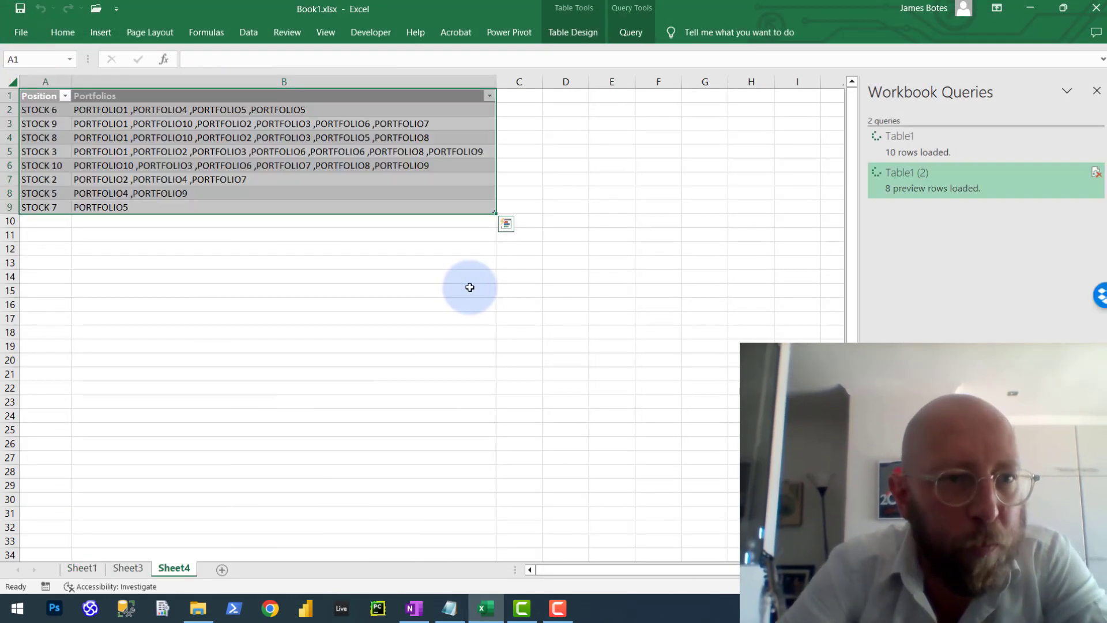
# Compare the portfolio-to-stocks table on Sheet3 with the stock-to-portfolios table on Sheet4
pyautogui.click(128, 568)
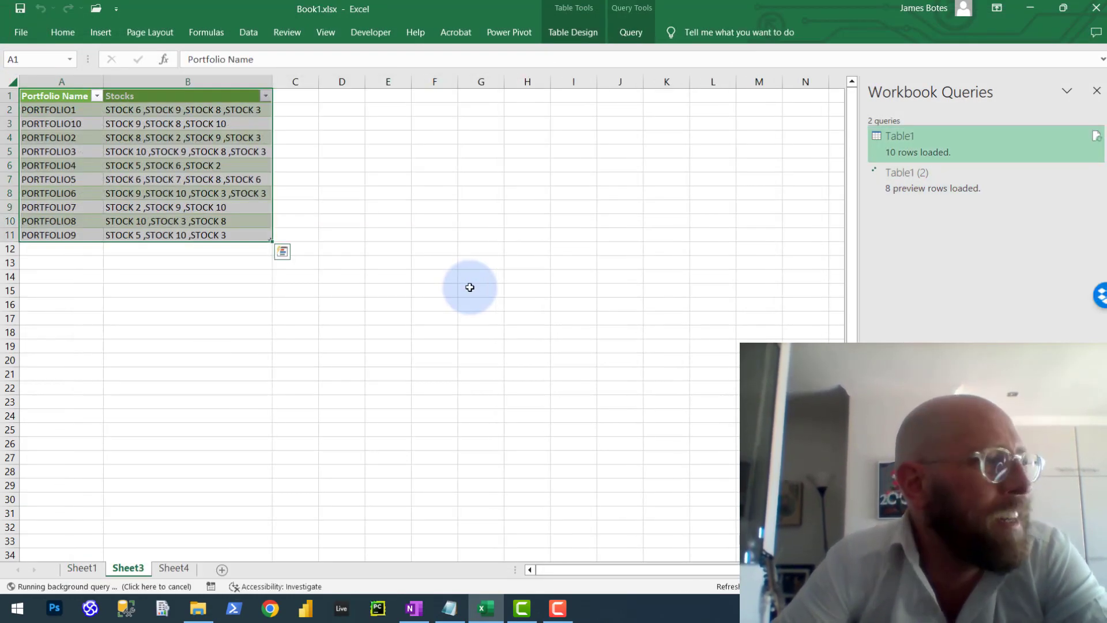
pyautogui.click(174, 567)
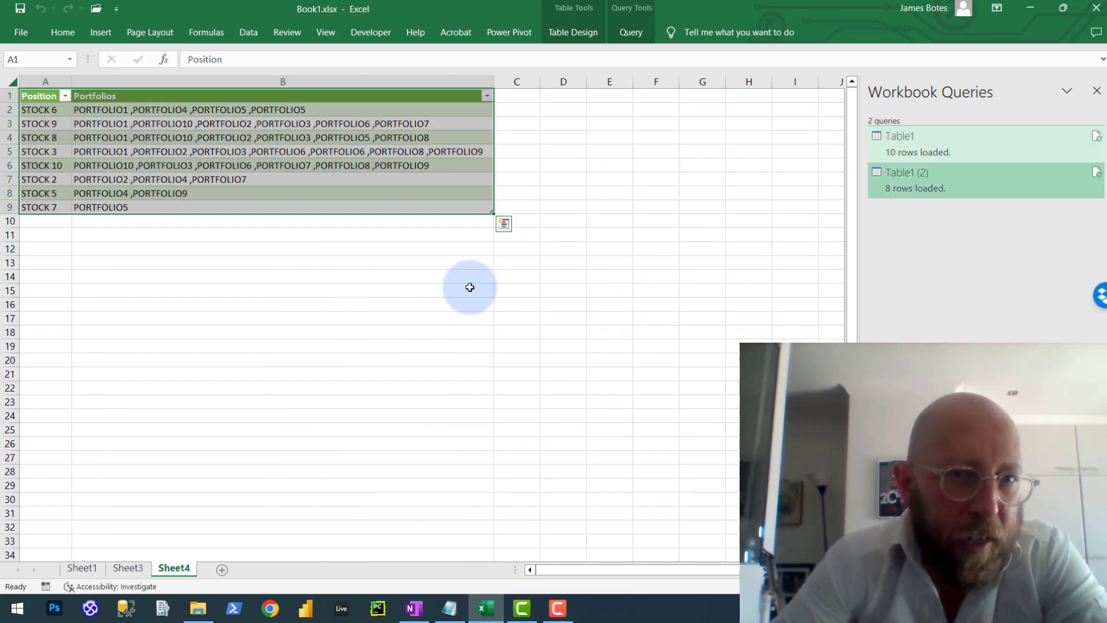
pyautogui.moveTo(446, 333)
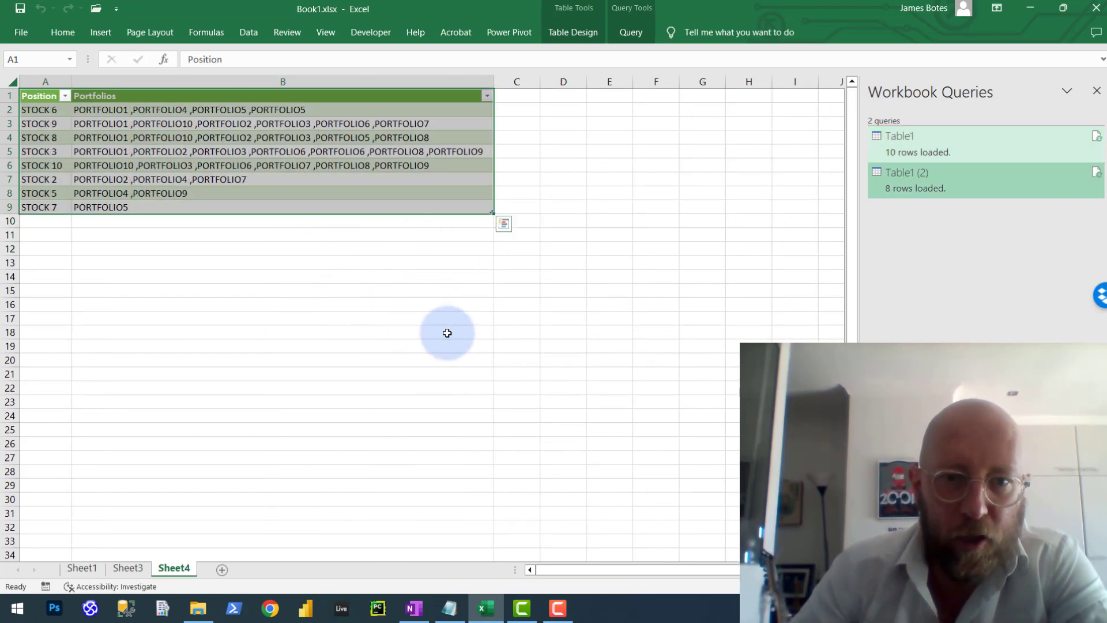